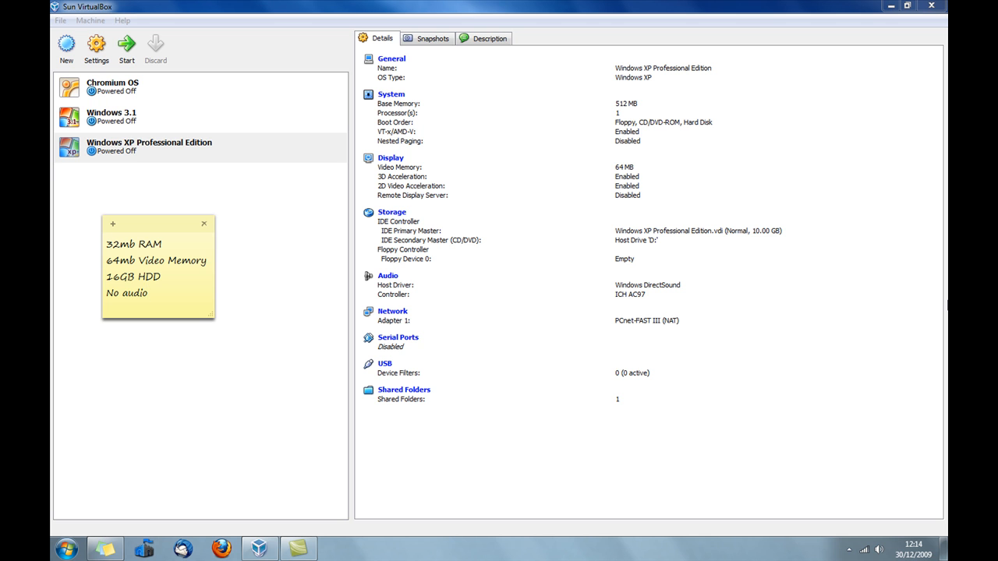
Select the Windows 3.1 machine to show its details: 32 MB RAM, 12 MB video, 16 GB disk
click(148, 294)
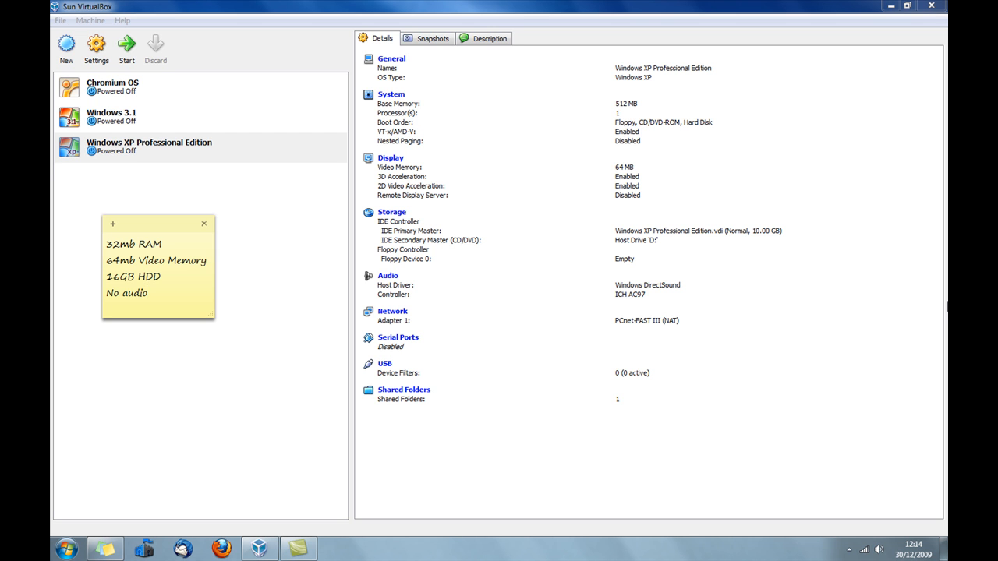
click(203, 224)
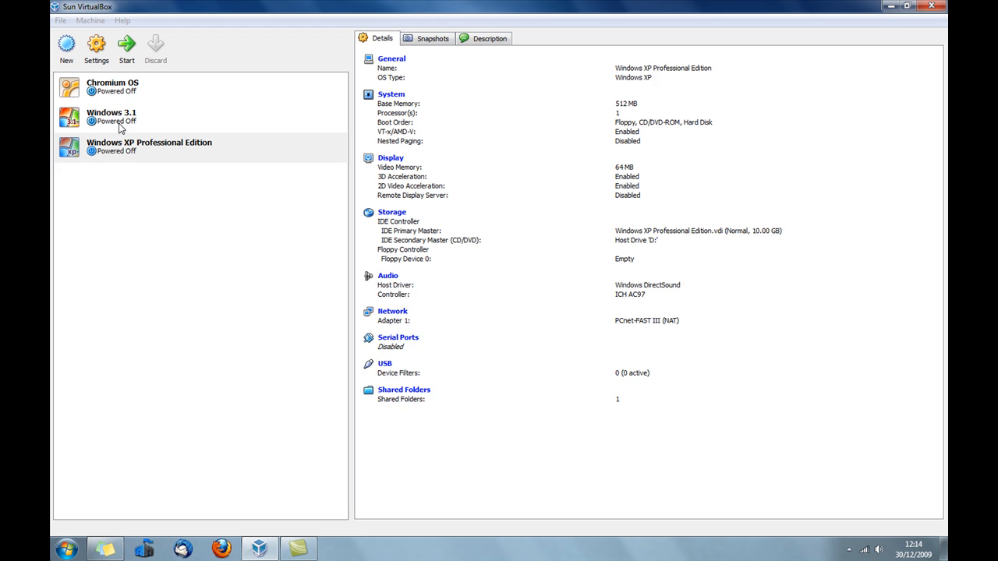
click(111, 117)
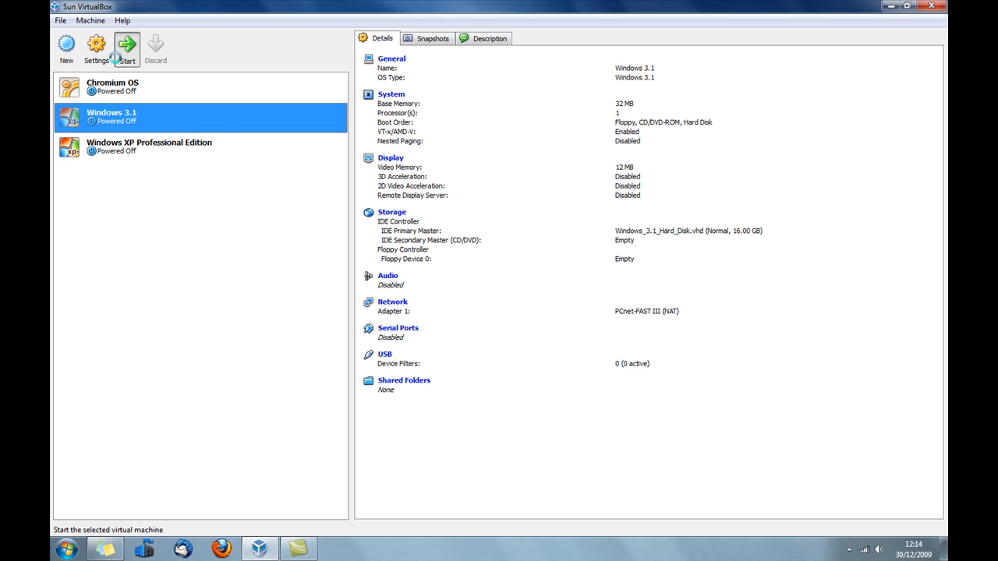
Start the Windows 3.1 machine, run dir at the MS-DOS prompt and launch Windows to the Sound Blaster error
click(127, 48)
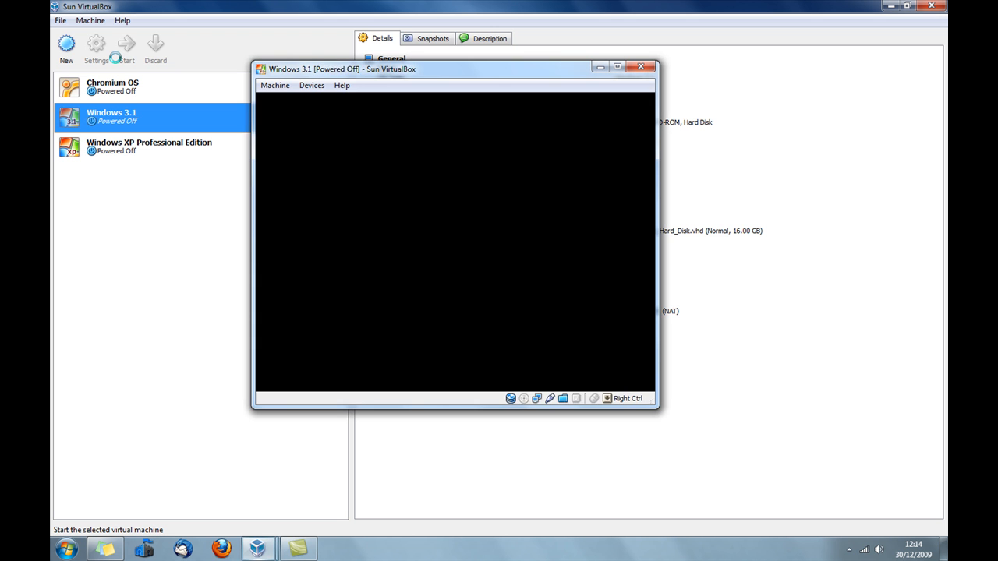
click(125, 43)
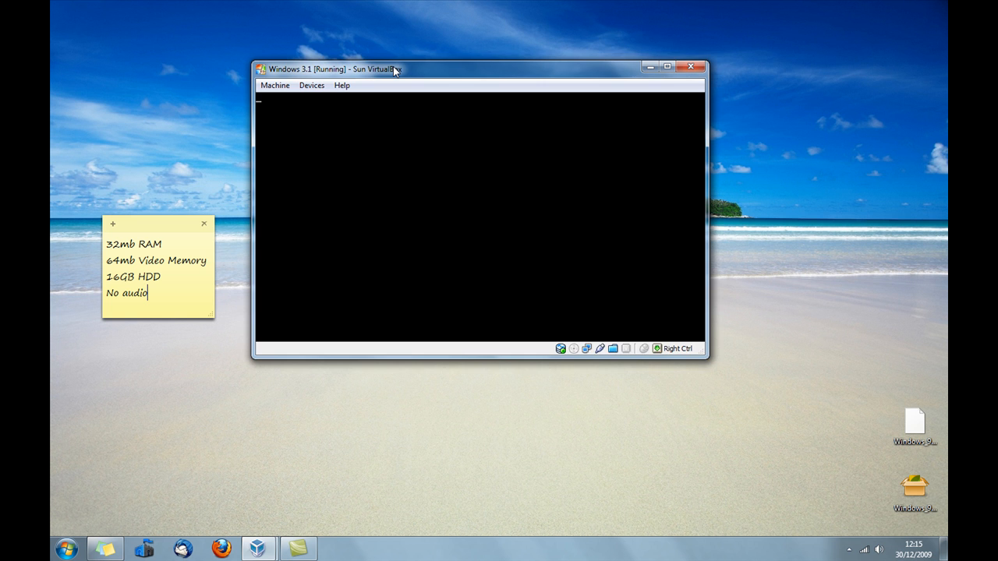
drag(327, 69, 355, 129)
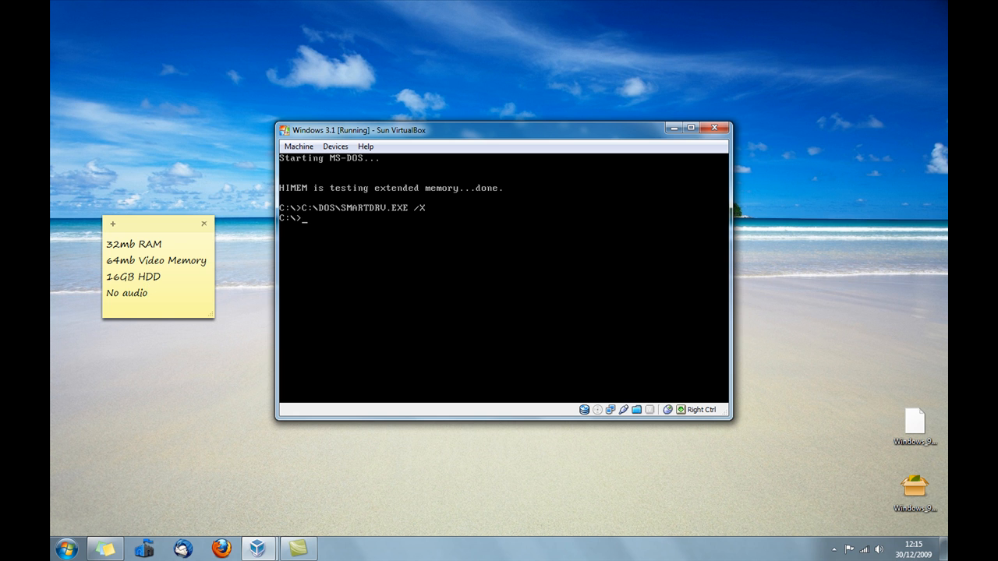
text(dir)
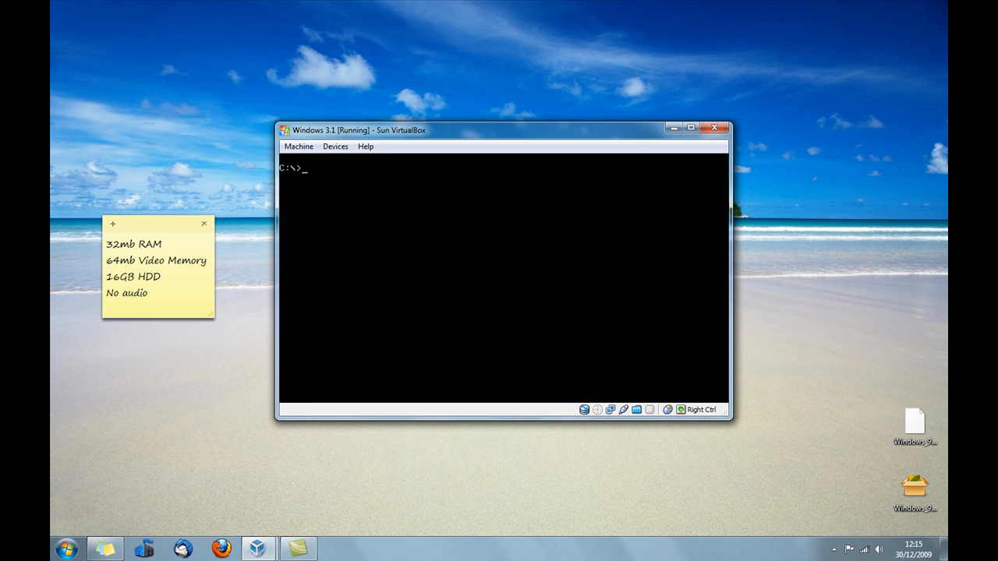
click(145, 293)
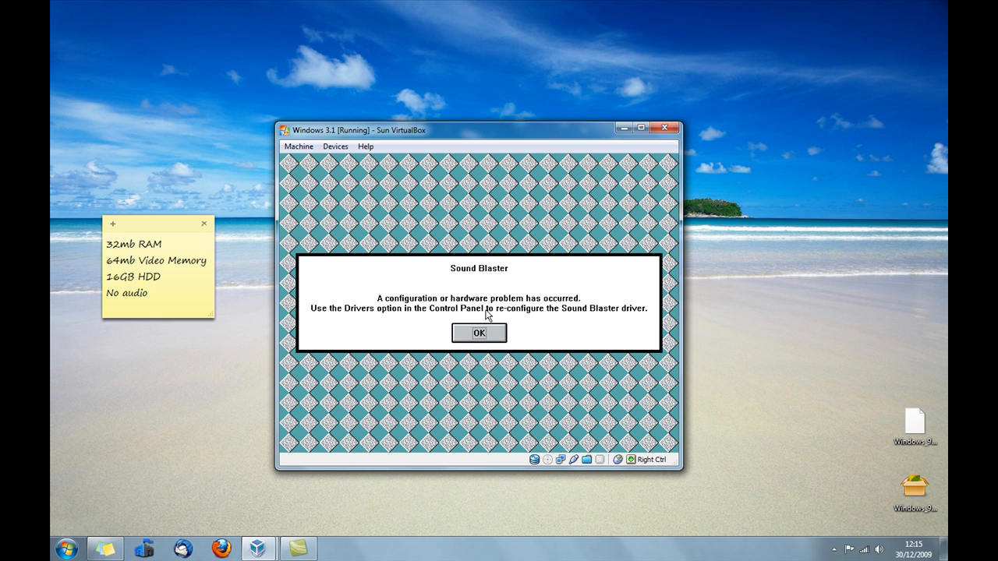
Dismiss the Sound Blaster error, then launch and close Calculator from the Accessories group
click(478, 333)
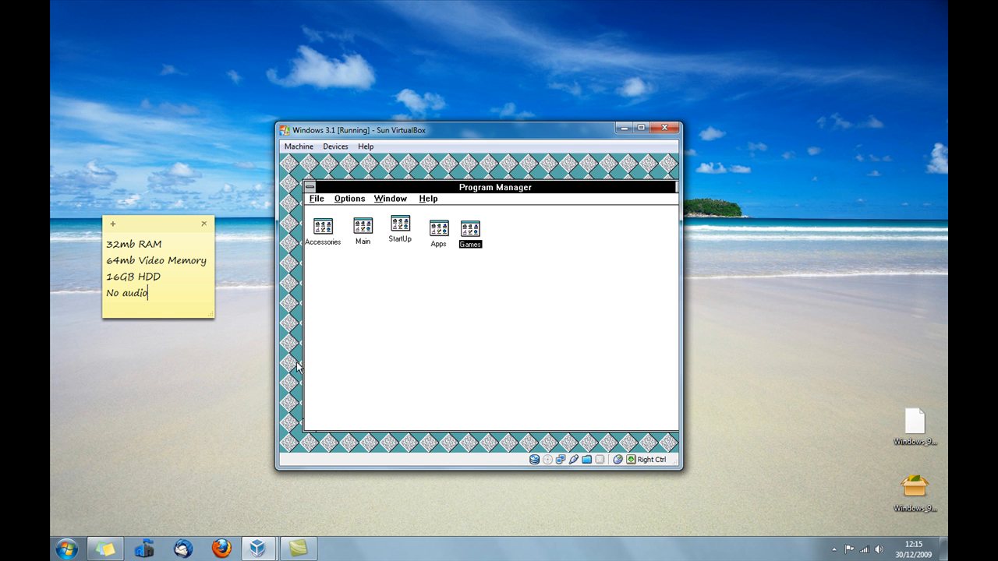
mouse_move(424, 240)
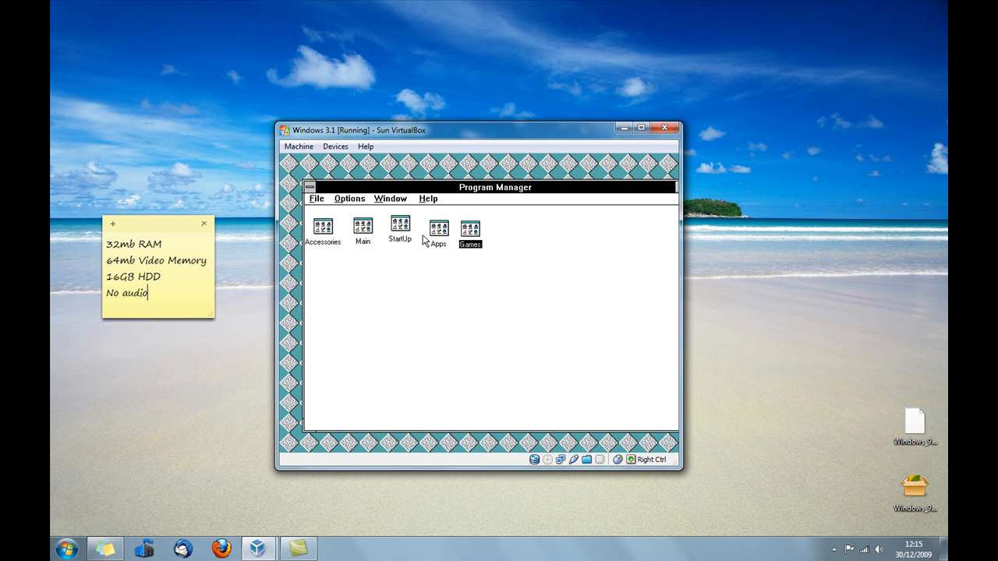
double_click(323, 227)
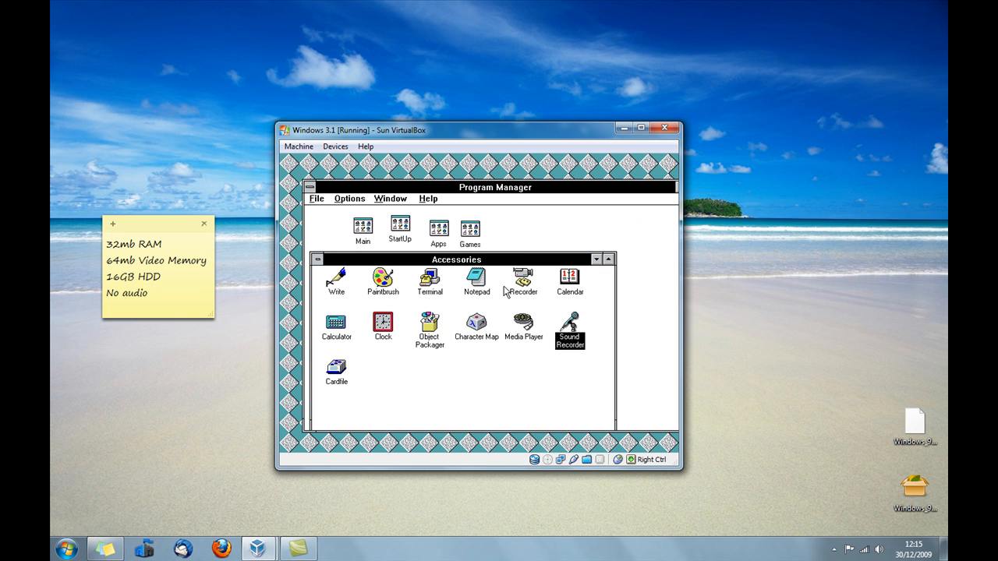
mouse_move(368, 327)
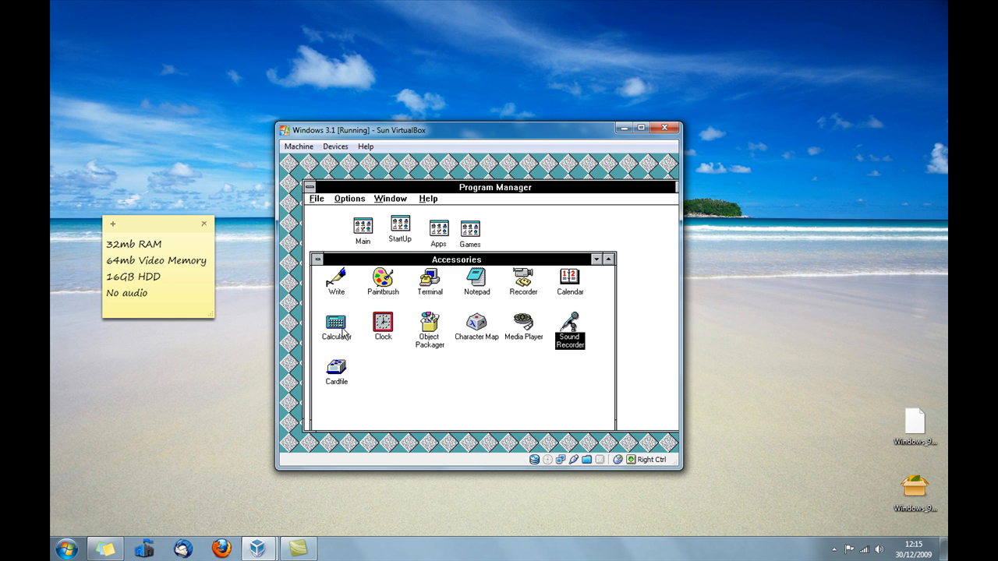
double_click(337, 323)
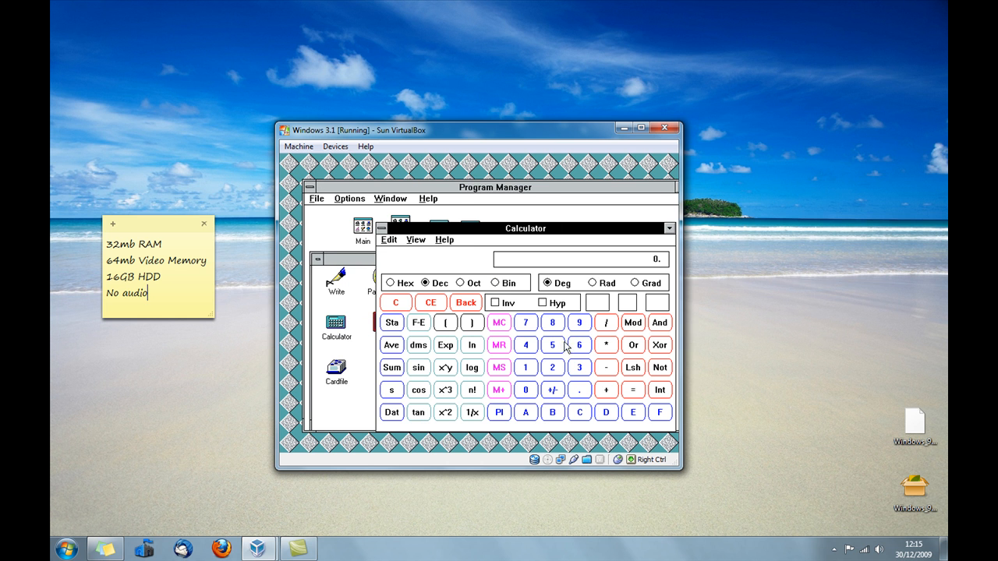
click(381, 227)
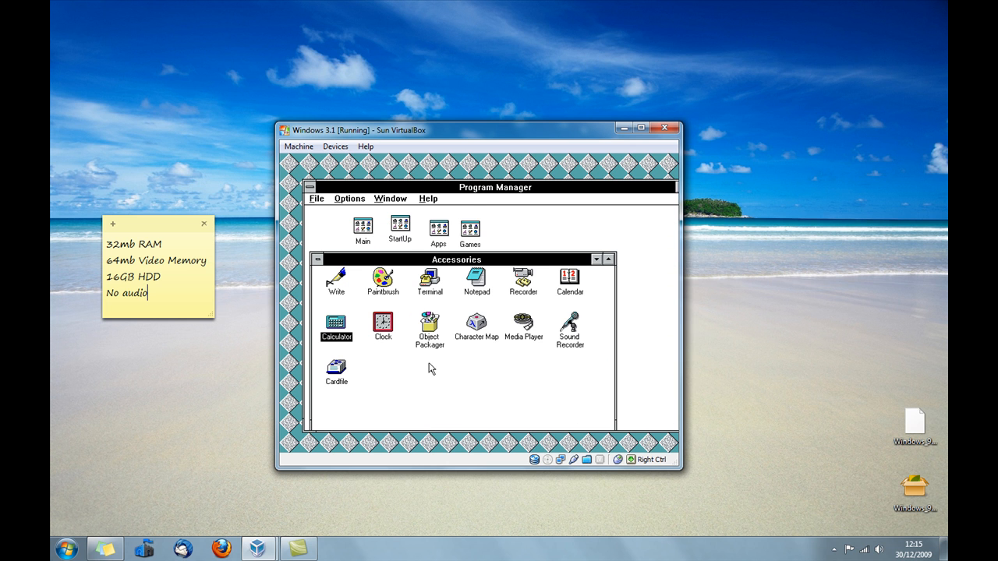
mouse_move(396, 268)
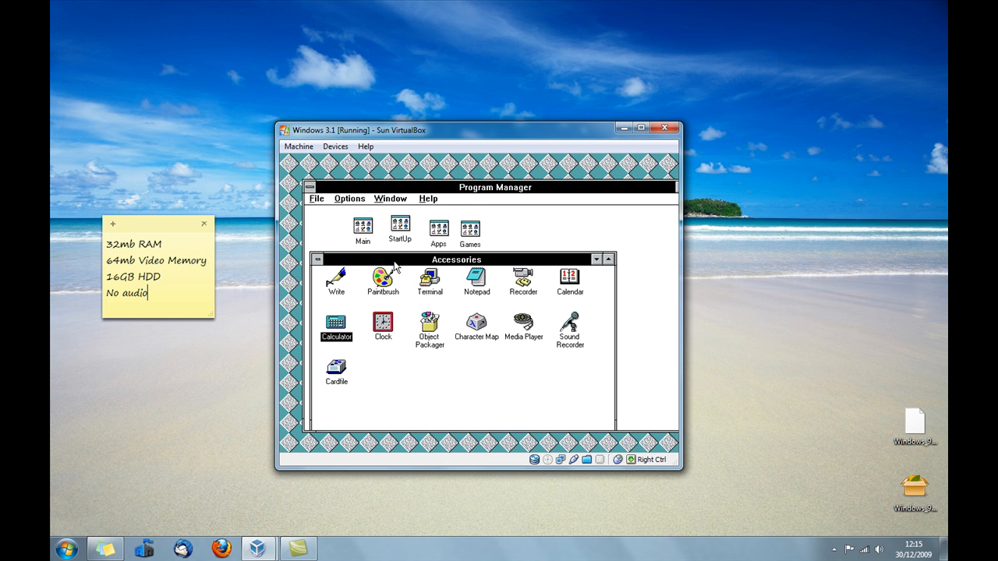
Launch Notepad from Accessories and close it again
double_click(475, 277)
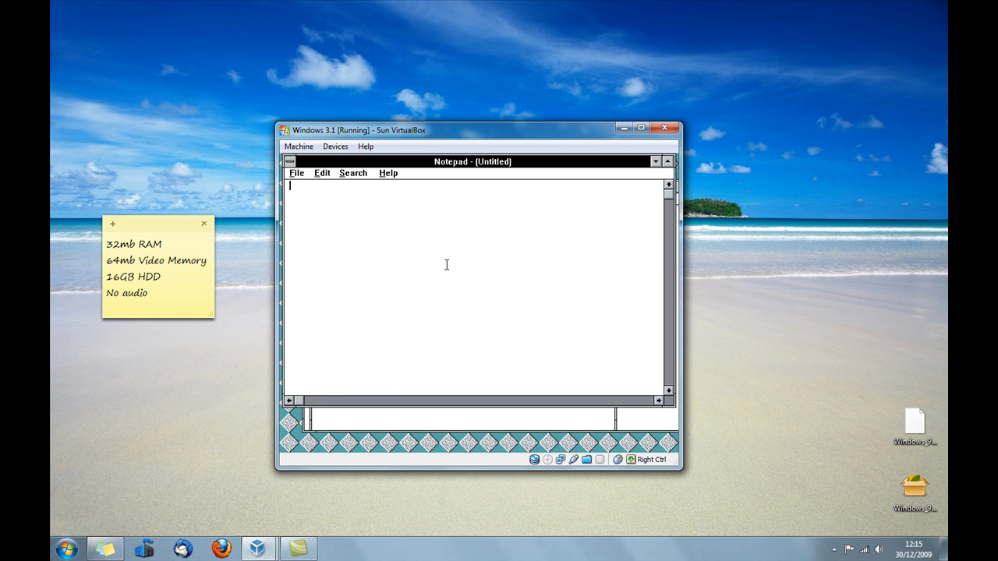
click(290, 160)
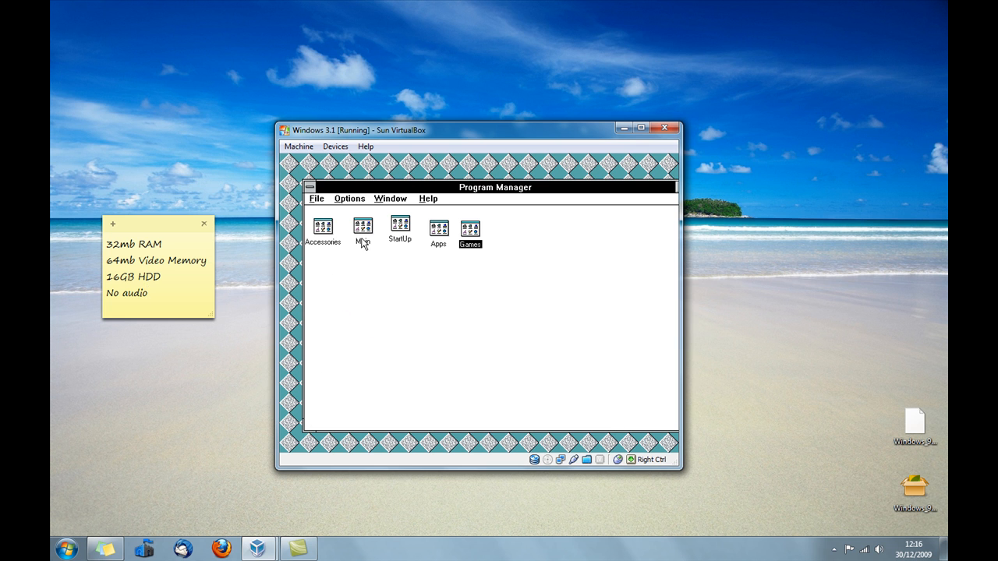
Open the Main program group, look inside it and close it via its control menu
click(361, 226)
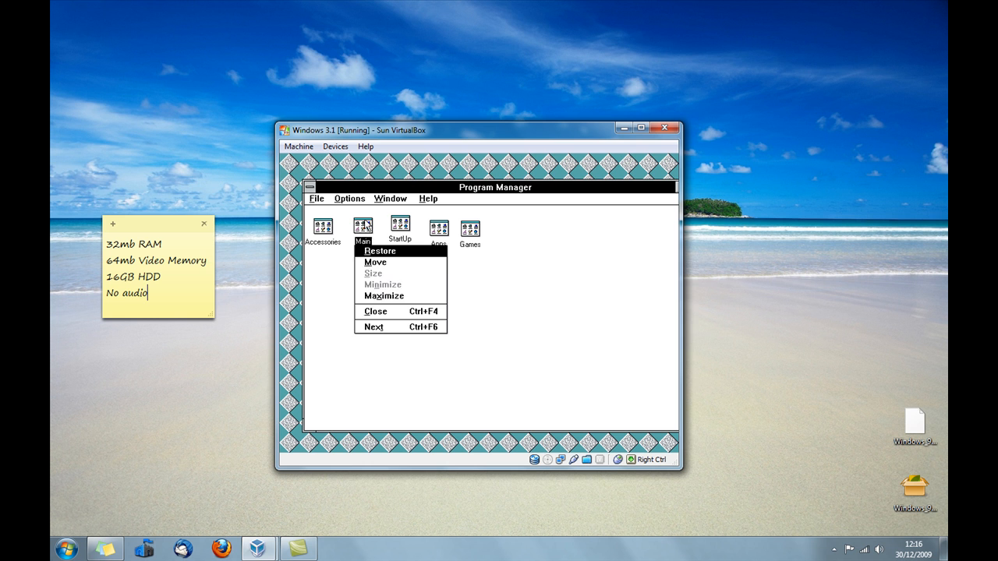
click(380, 249)
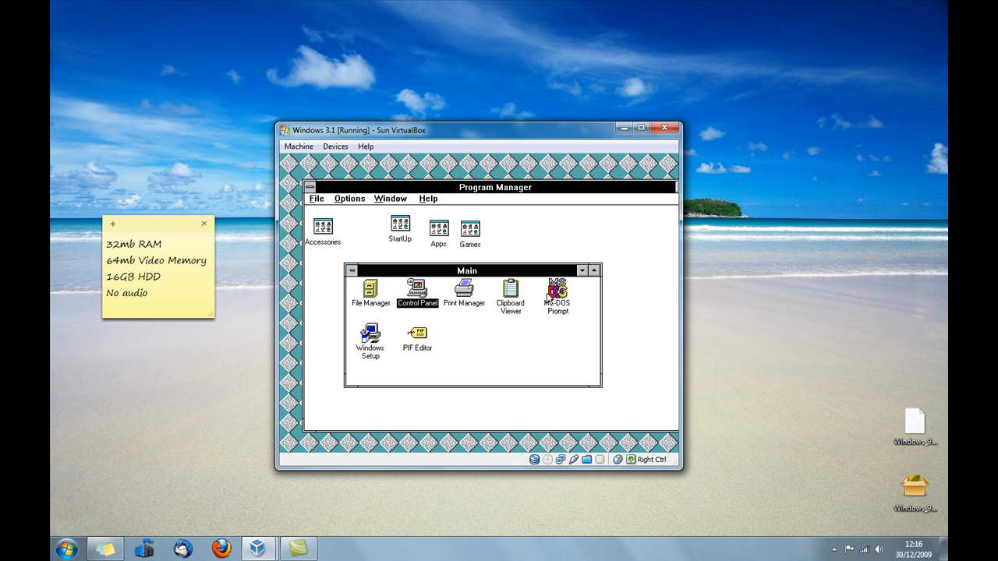
double_click(557, 290)
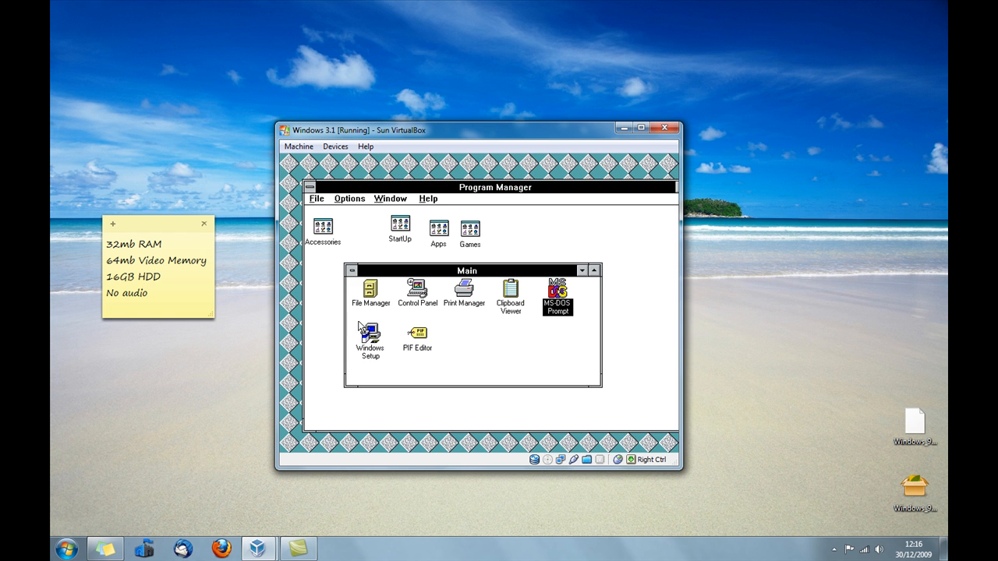
click(352, 271)
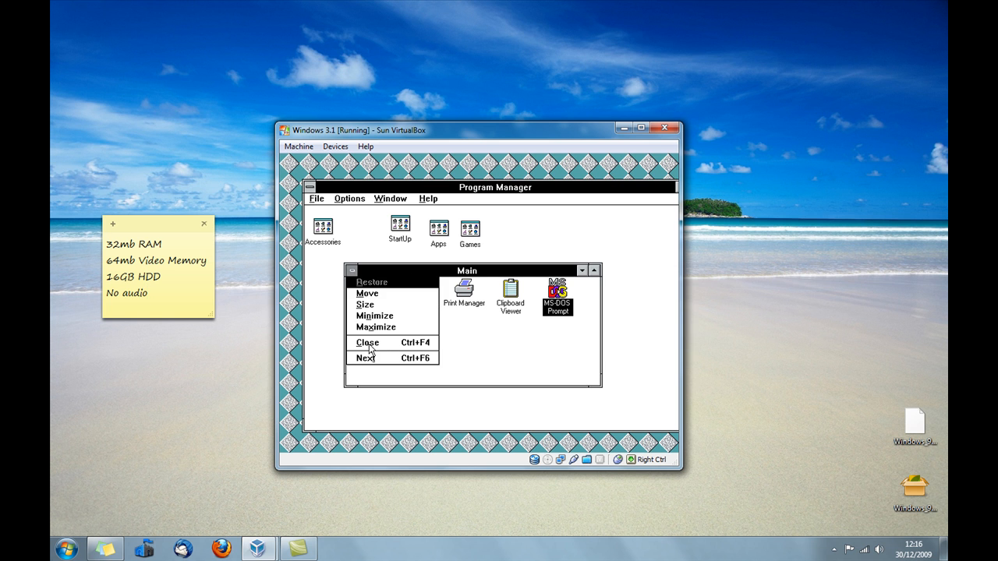
Open the StartUp and Apps groups, close them, and leave the Games group open
click(368, 343)
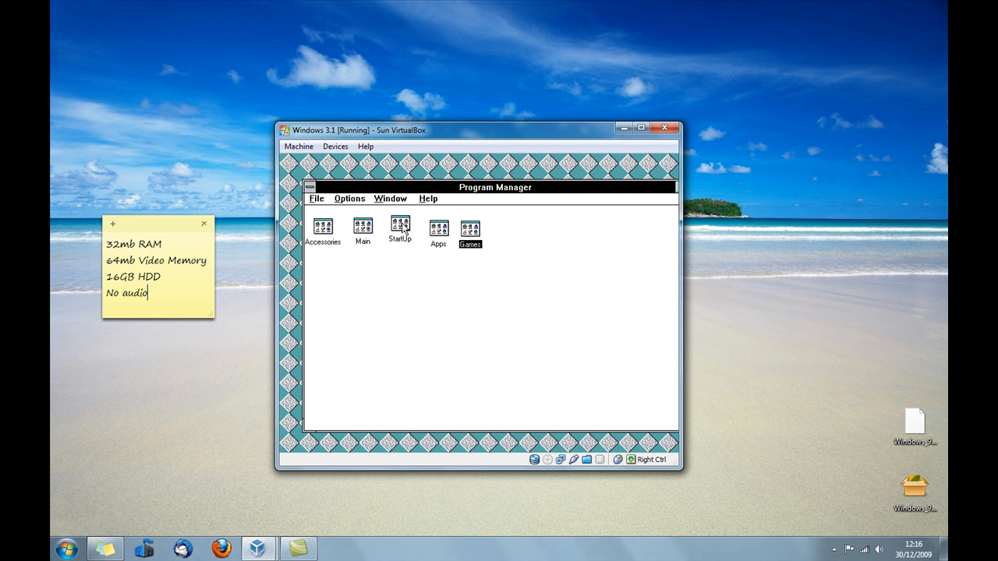
double_click(399, 227)
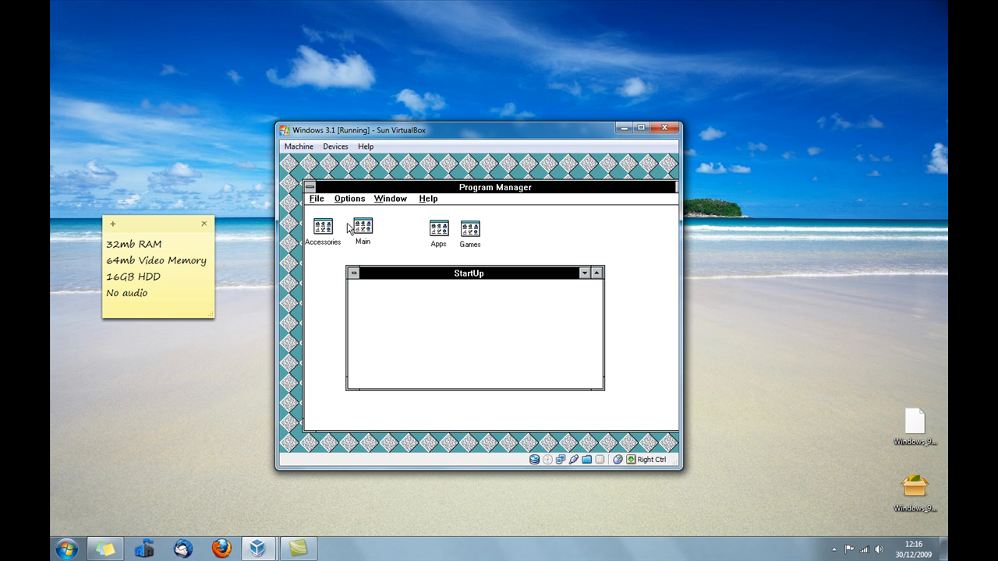
click(354, 272)
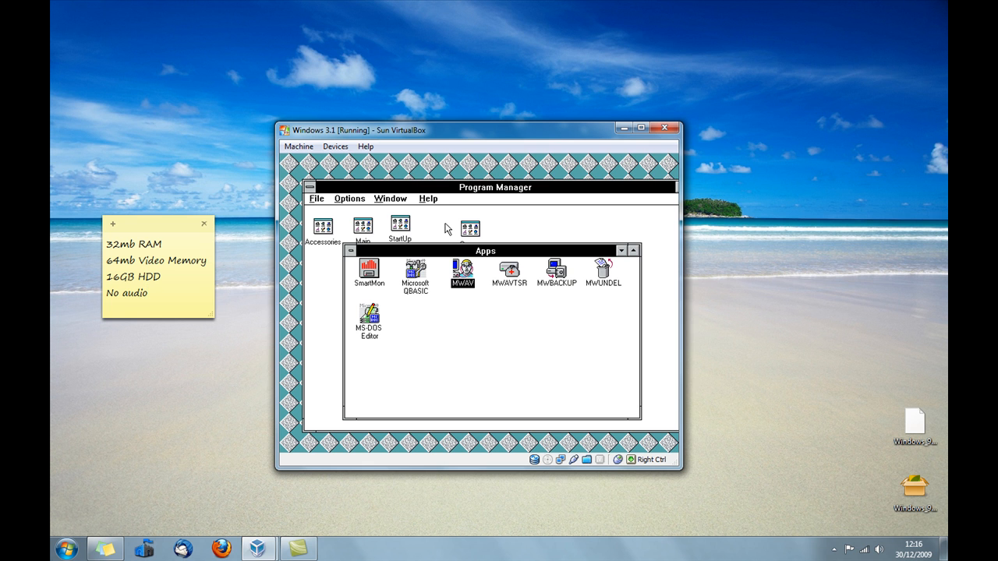
mouse_move(443, 256)
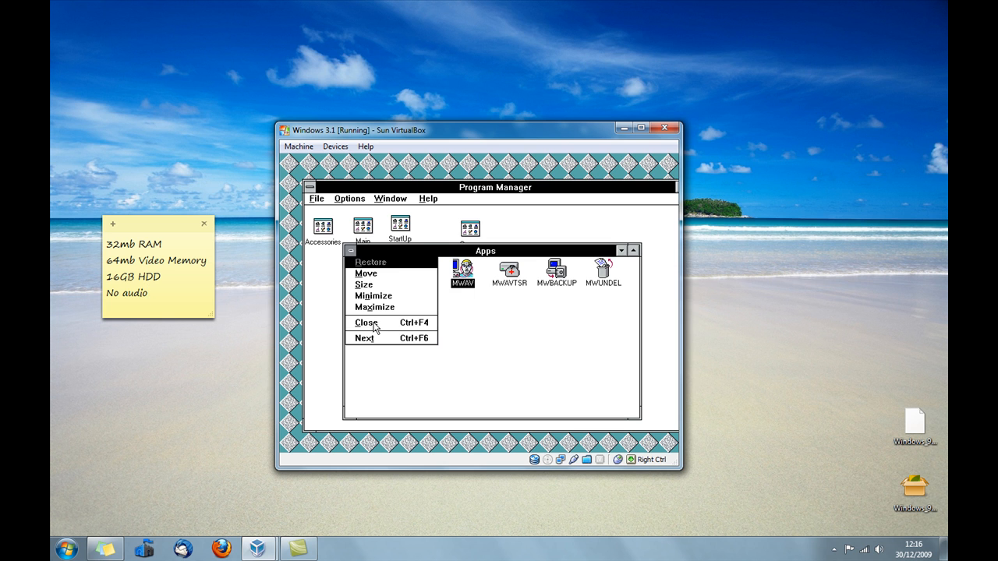
click(366, 321)
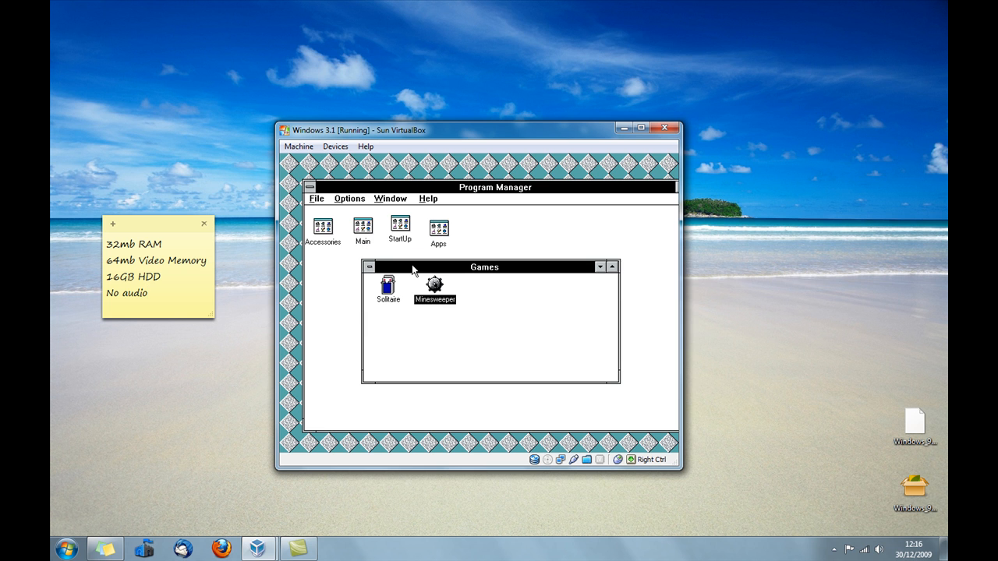
mouse_move(435, 290)
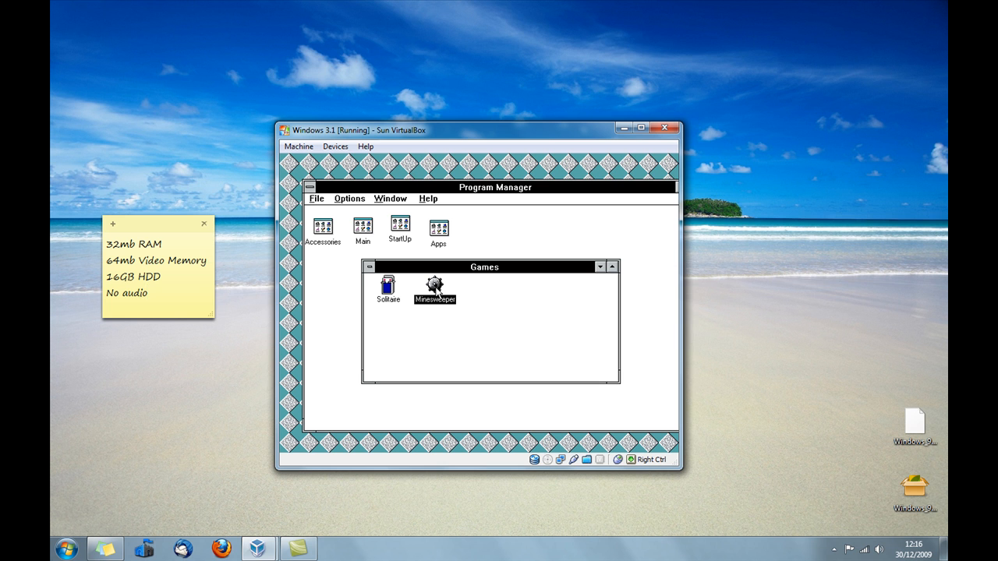
Launch Minesweeper and Solitaire from the Games group, closing each right away
double_click(433, 284)
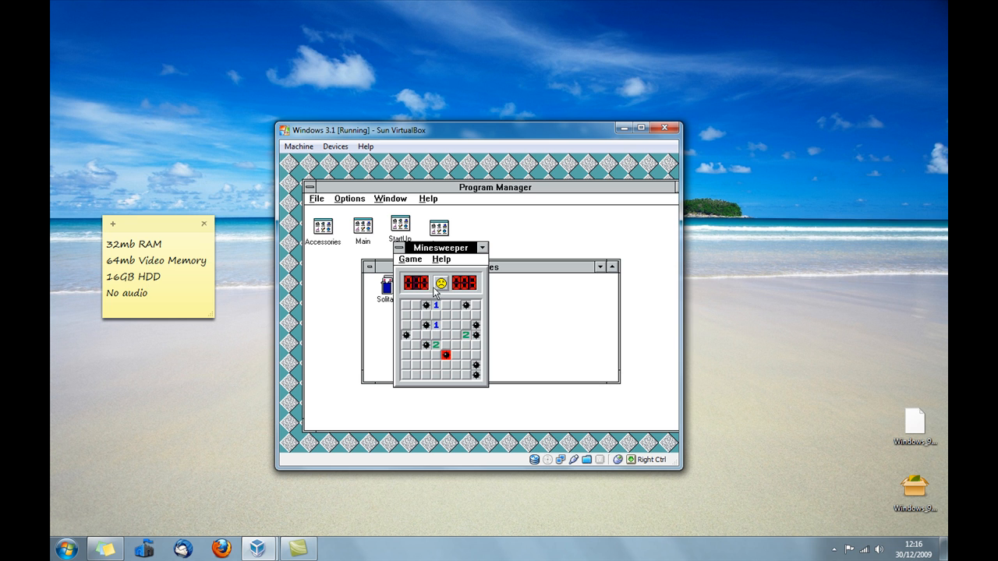
click(439, 284)
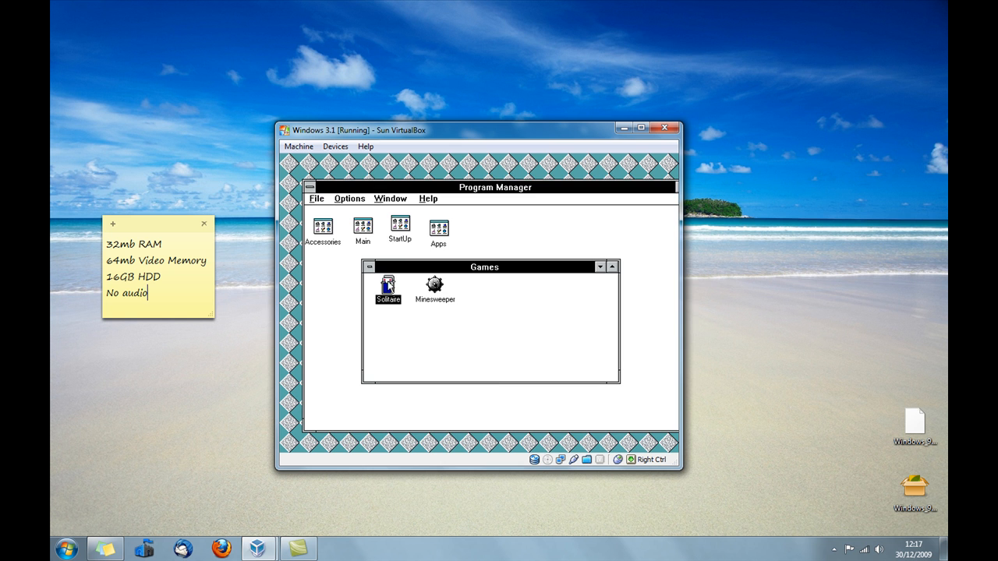
double_click(386, 289)
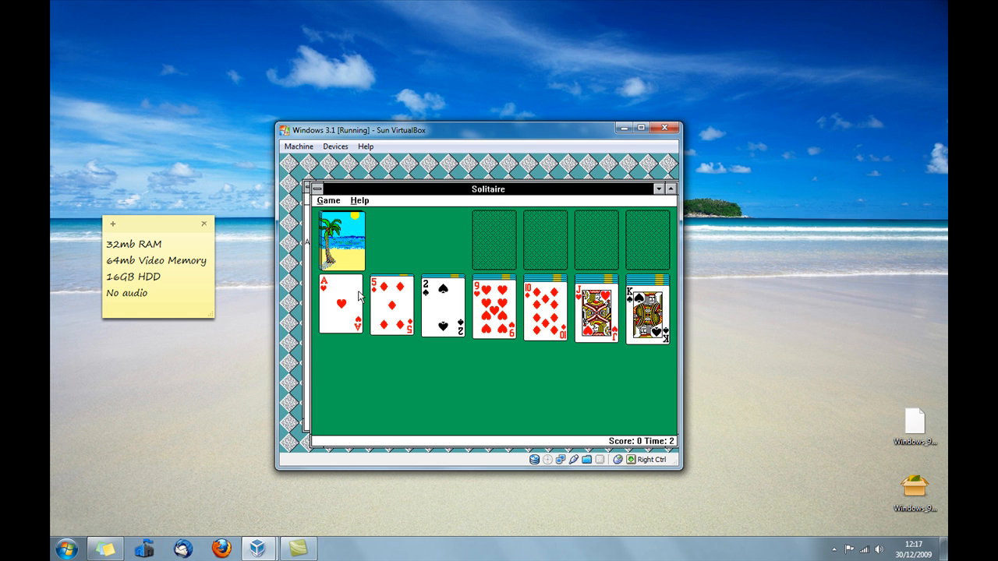
double_click(341, 304)
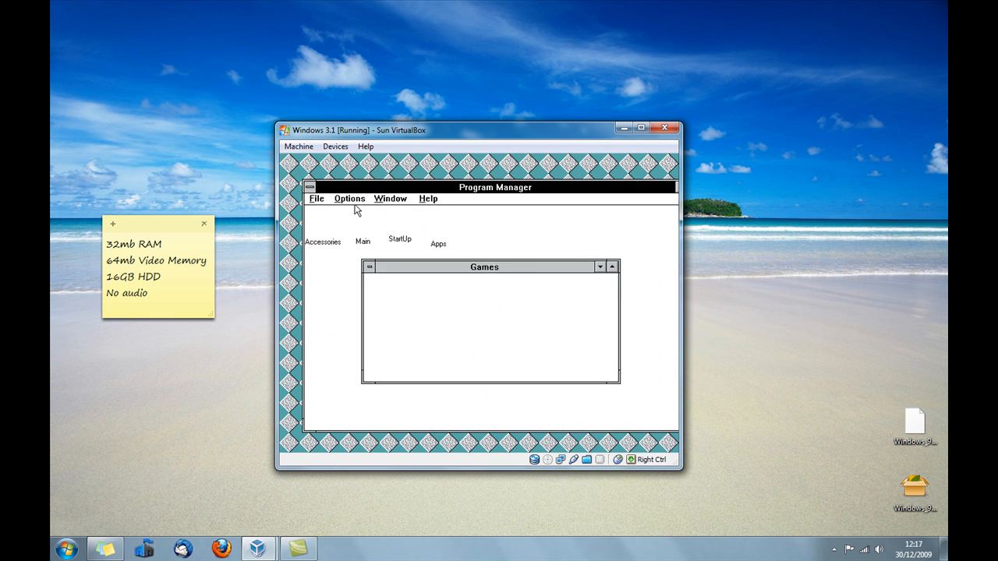
Arrange the five program group icons neatly with Window > Arrange Icons
click(368, 267)
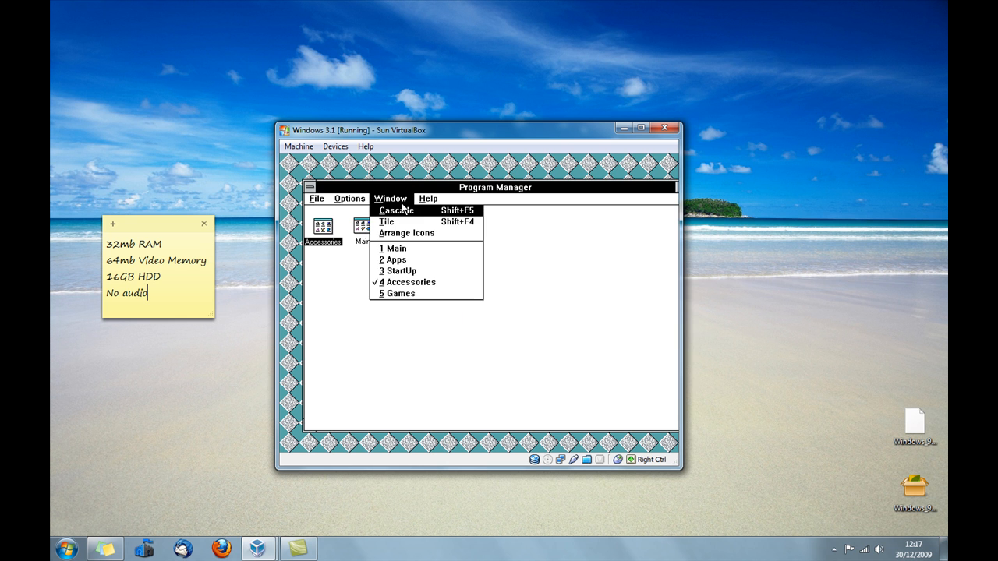
click(428, 198)
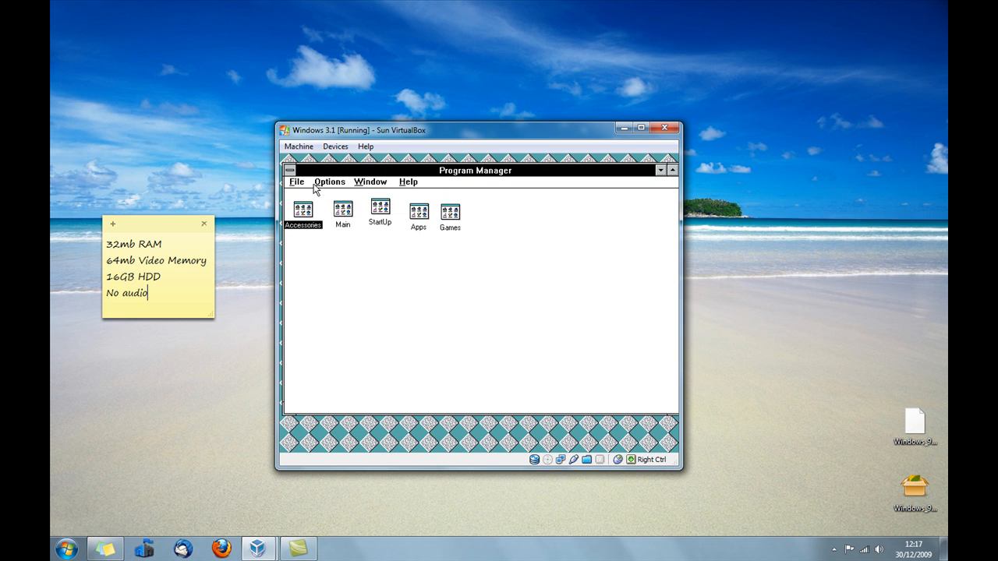
mouse_move(360, 201)
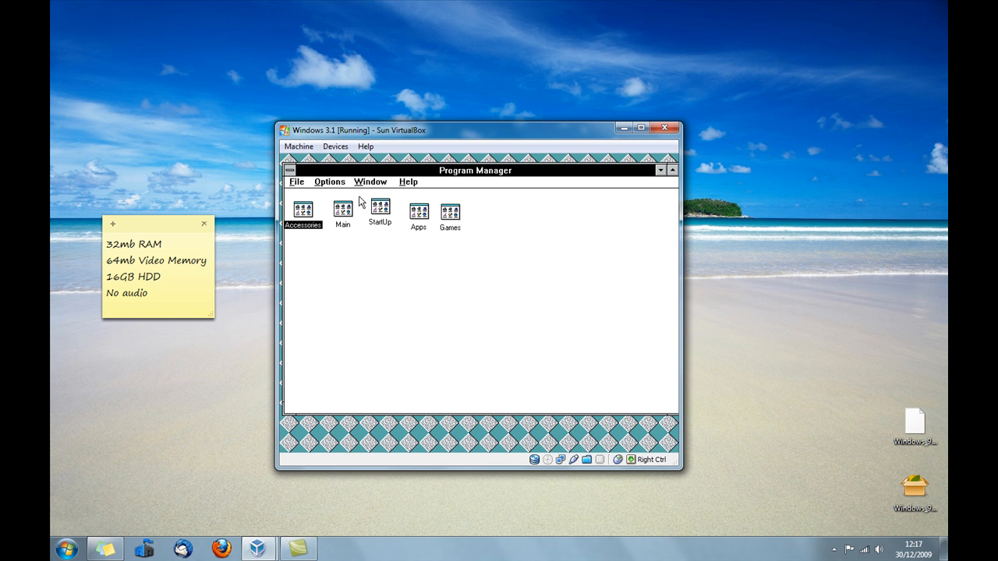
click(297, 181)
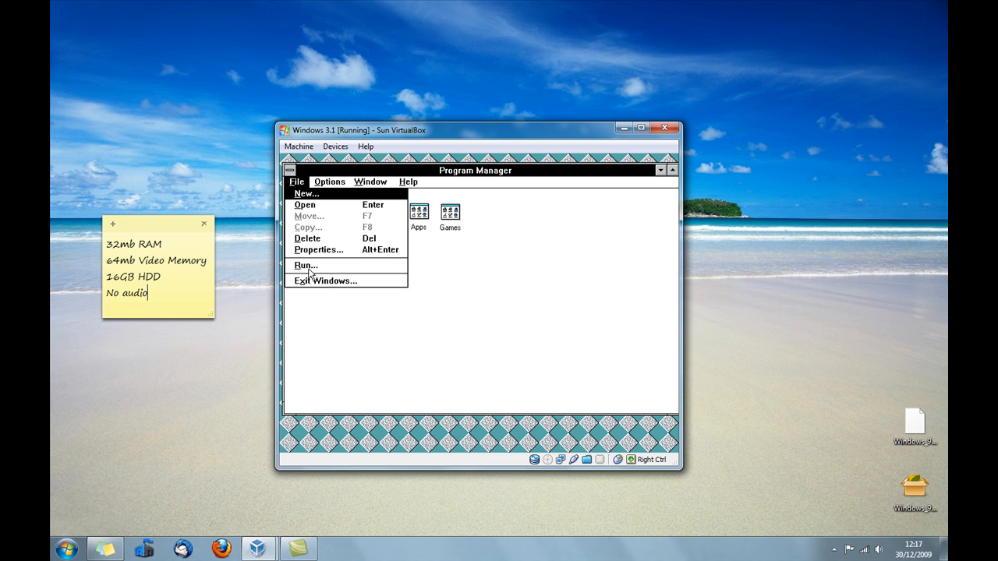
Exit Windows to the DOS prompt and close the VirtualBox machine, returning to the Windows 7 desktop
click(325, 280)
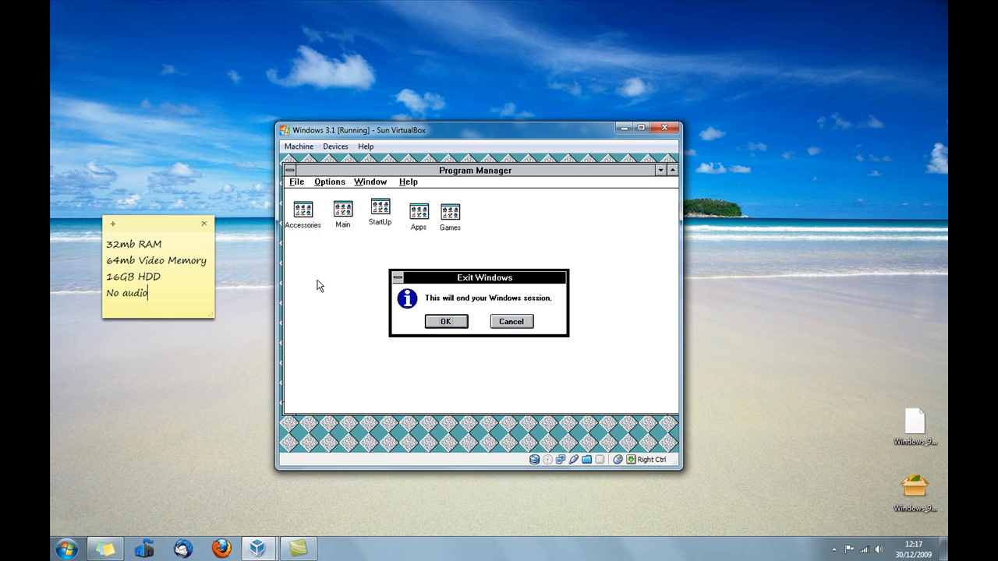
click(446, 321)
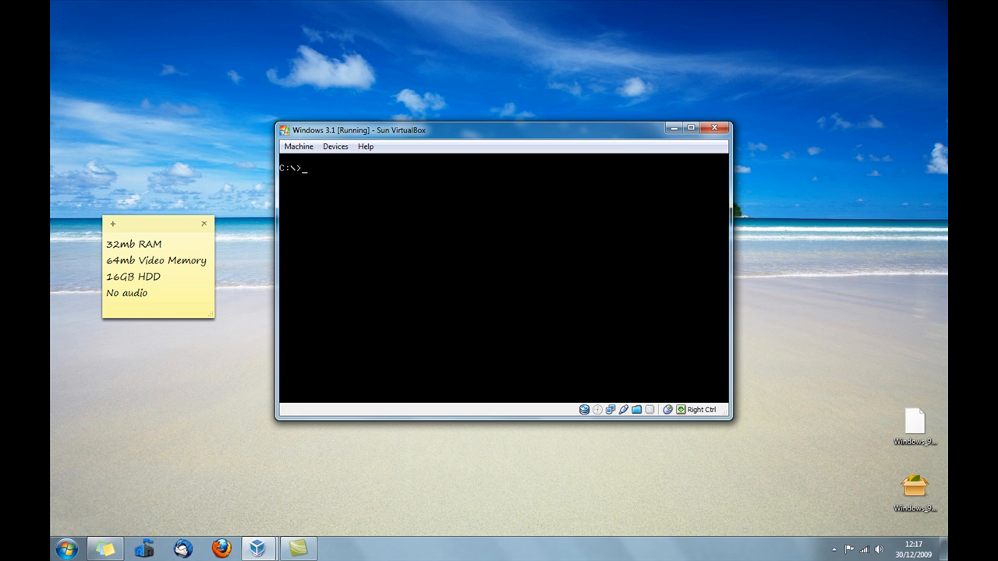
click(298, 147)
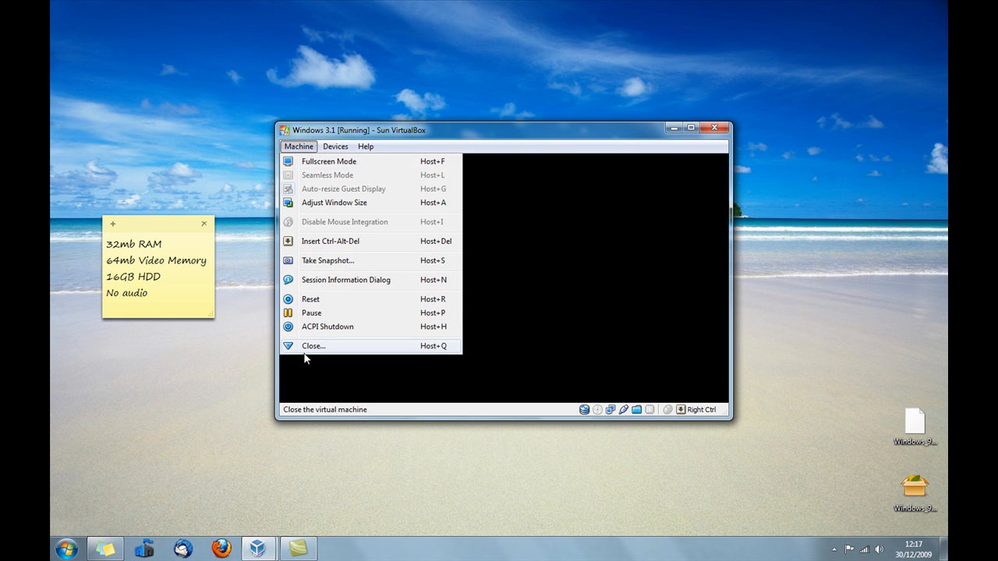
click(314, 346)
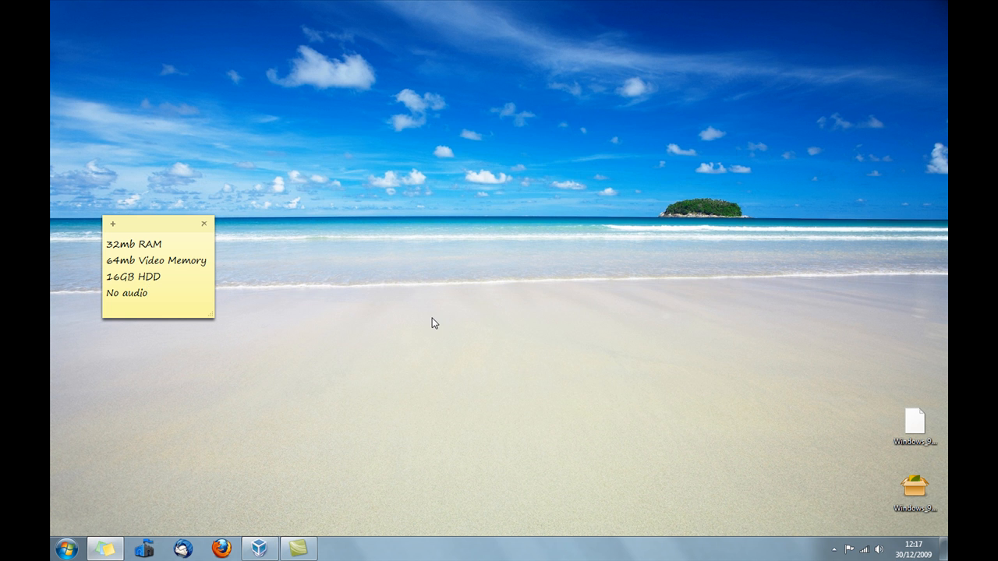
mouse_move(295, 264)
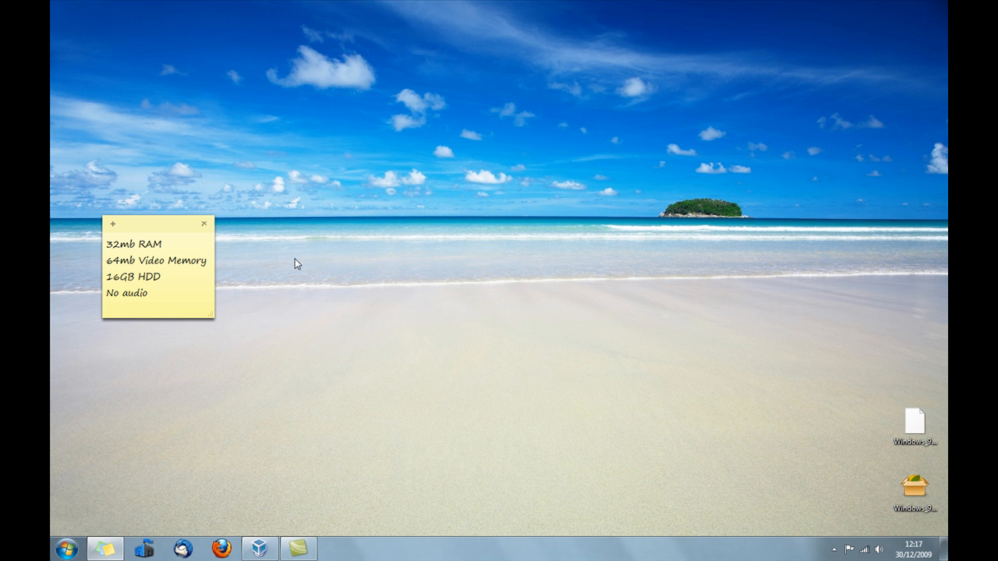
click(146, 293)
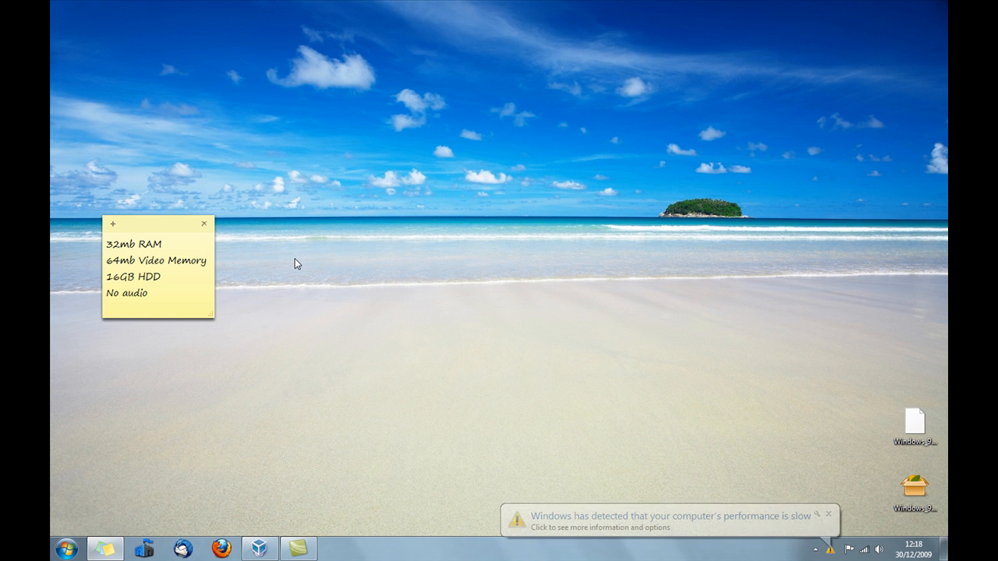
click(140, 294)
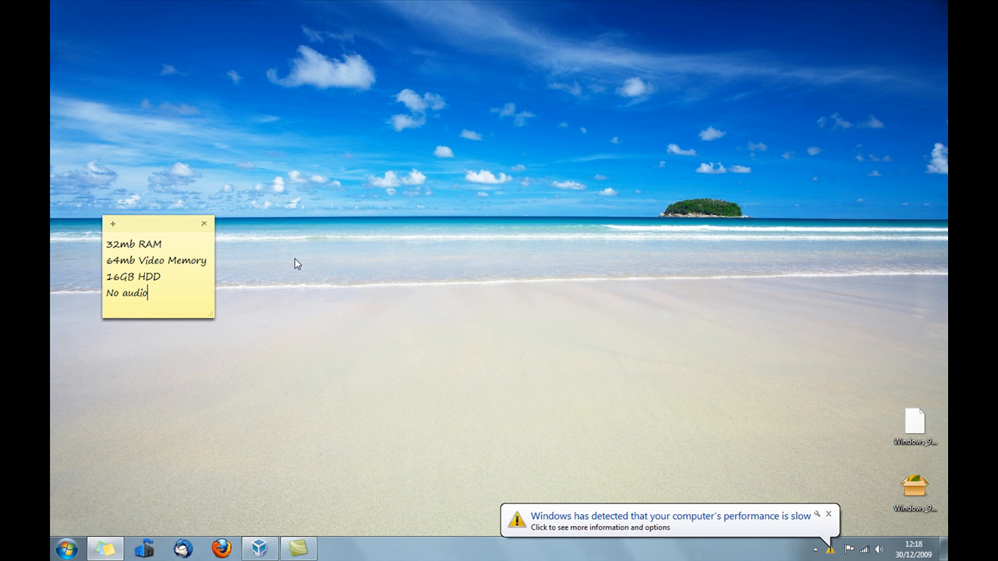